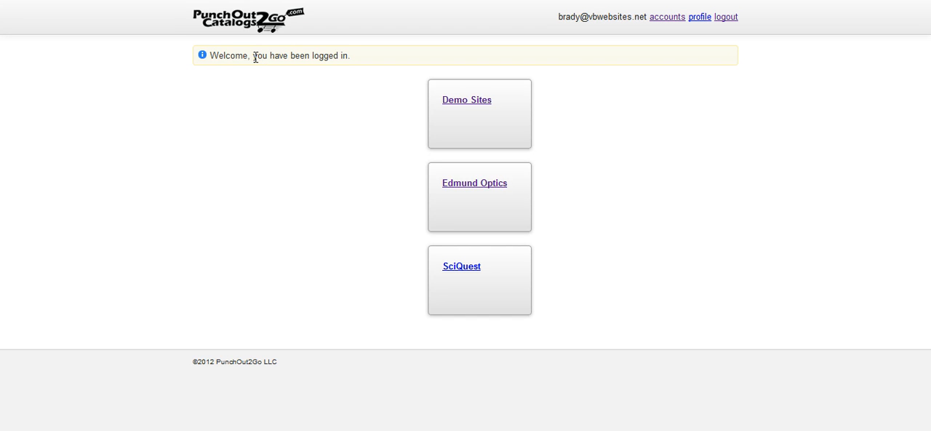
mouse_move(246, 227)
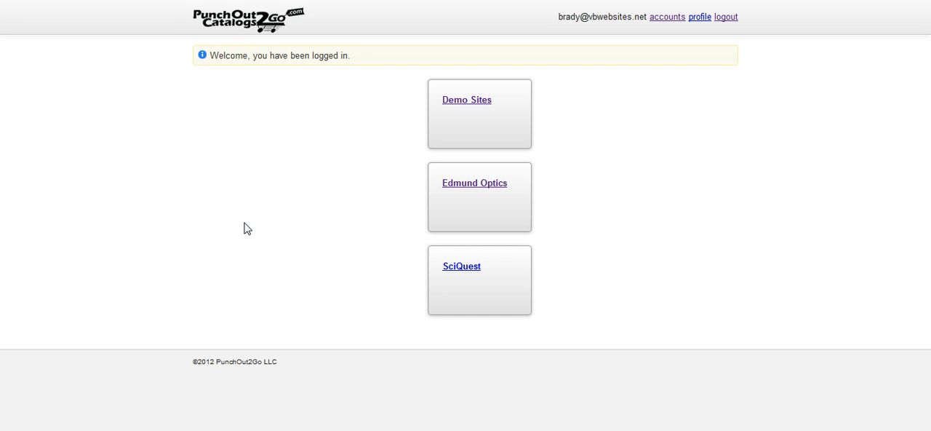
mouse_move(279, 216)
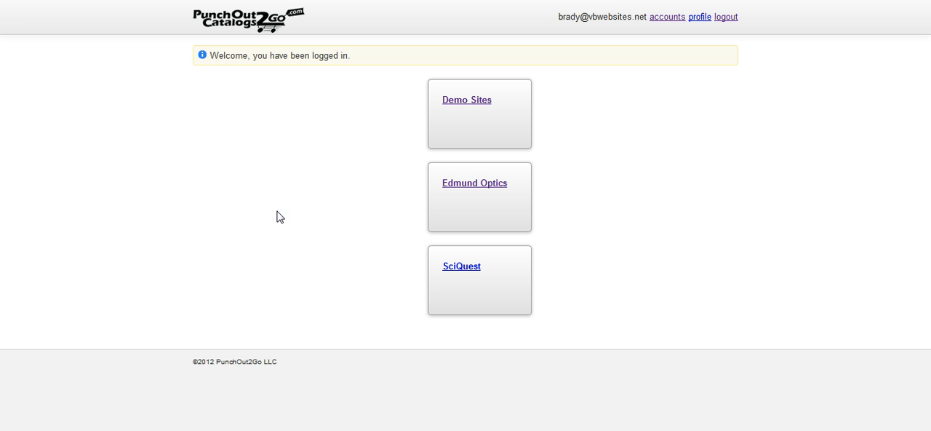
mouse_move(416, 189)
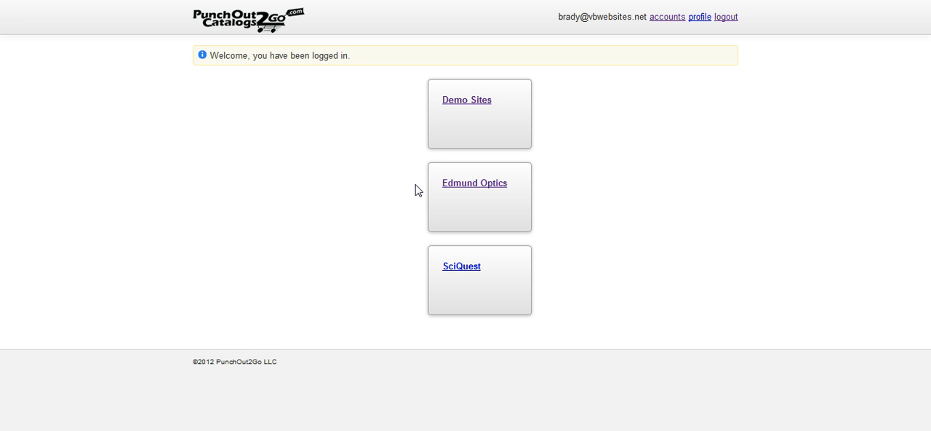
mouse_move(464, 192)
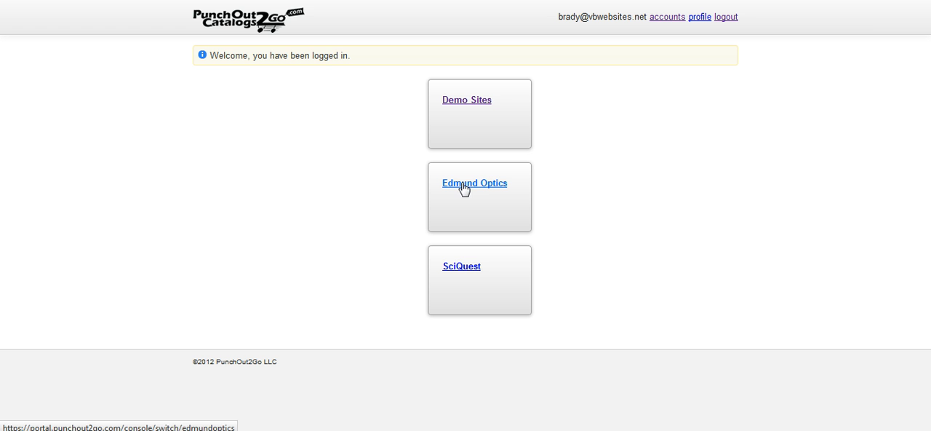
Step: Reach the Test Punchout Catalog page via the Edmund Optics account's Developer Tools
click(474, 183)
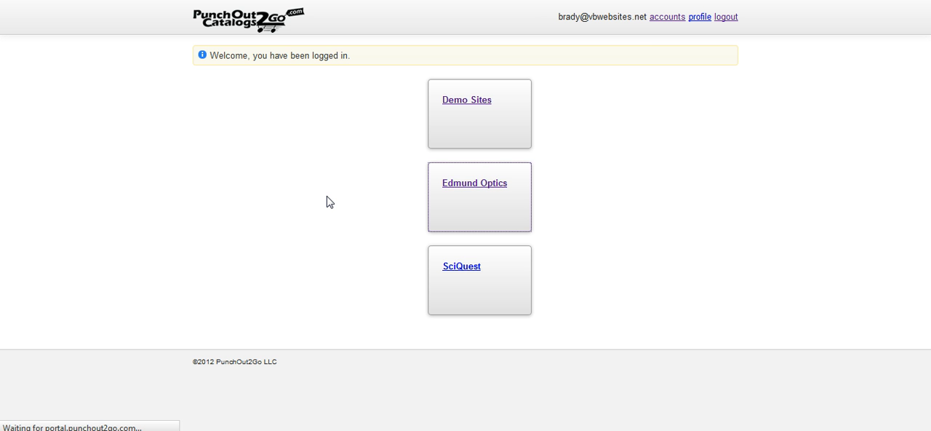
click(474, 183)
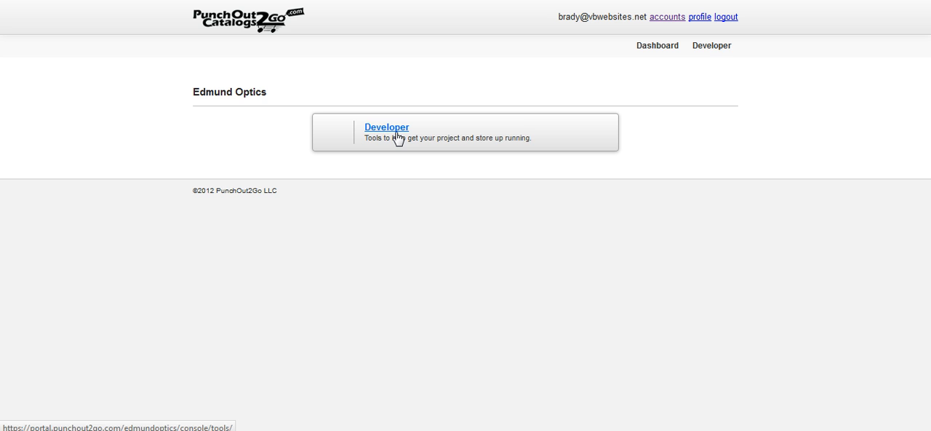
click(384, 128)
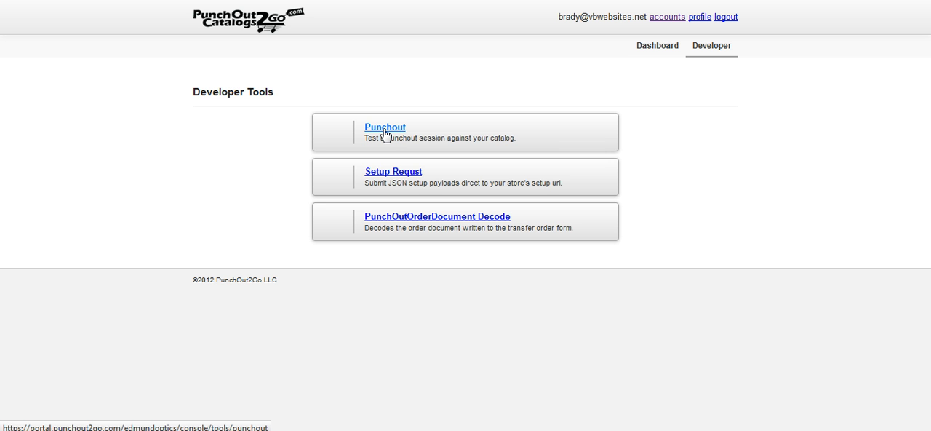
click(384, 127)
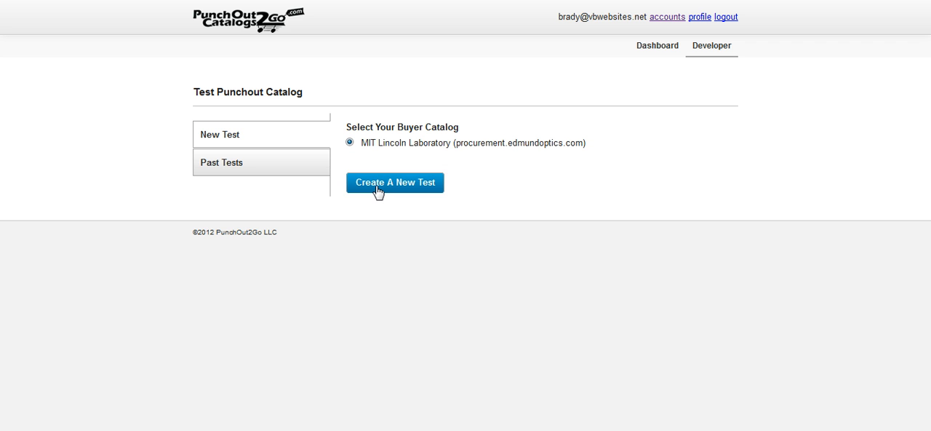
Step: Create a new test for the MIT Lincoln Laboratory catalog and send the PunchOut SetupRequest
click(396, 182)
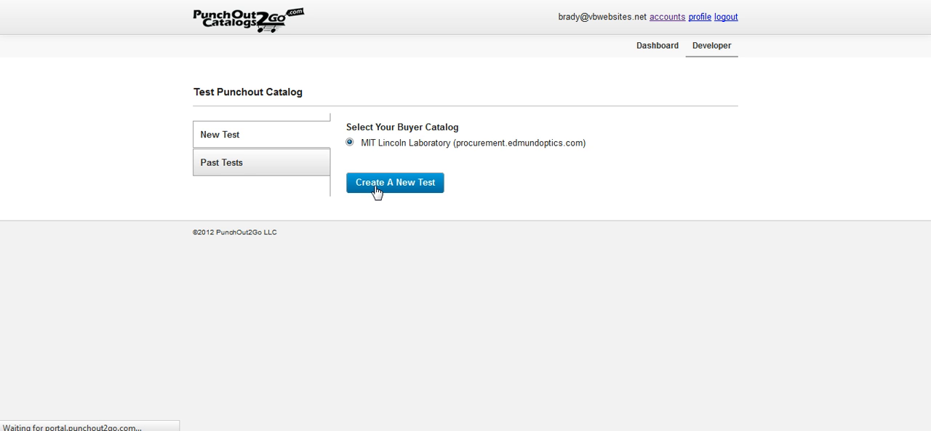
click(395, 182)
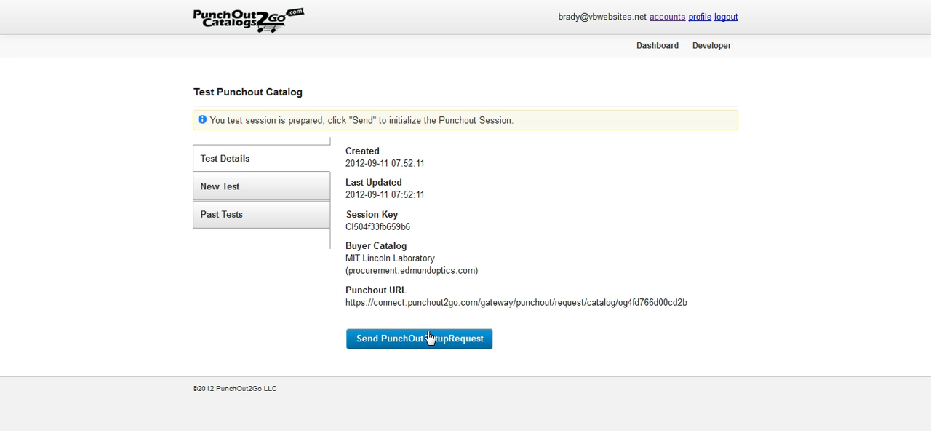
click(419, 339)
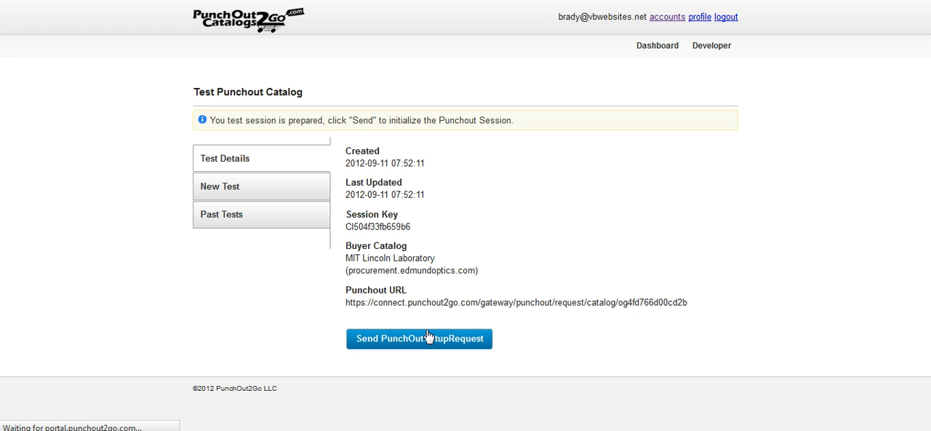
click(419, 338)
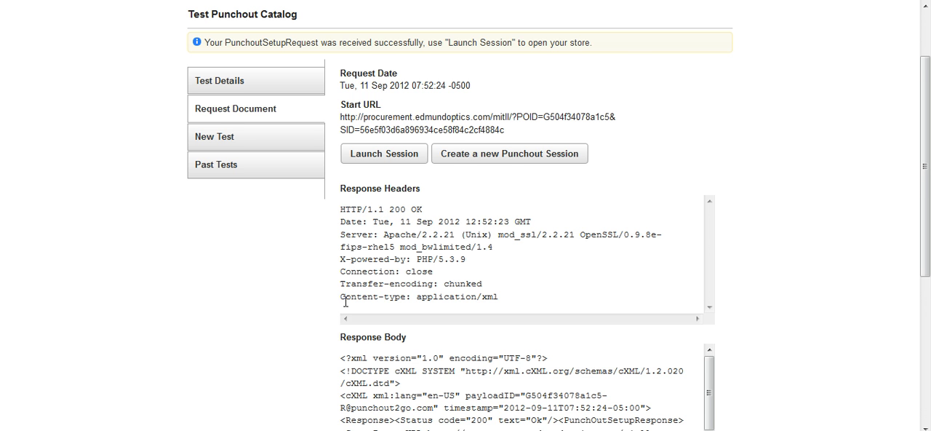
Step: Scroll through the response headers, response body with start URL, and cXML request body
scroll(down, 3)
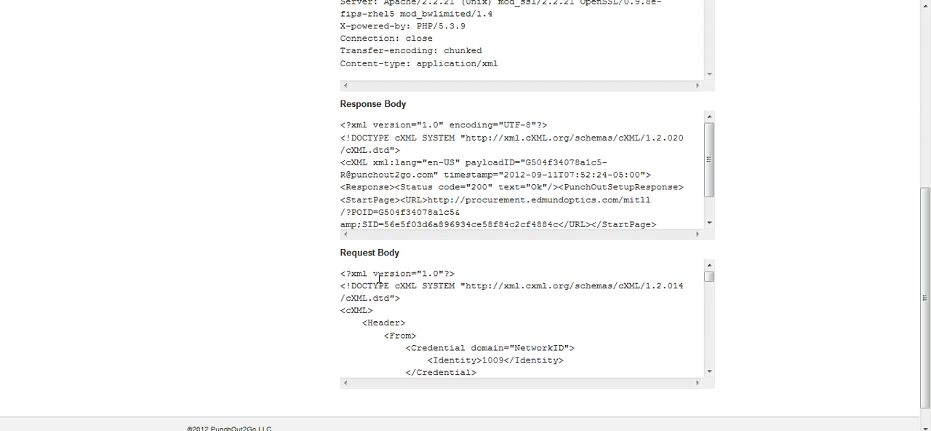
scroll(down, 3)
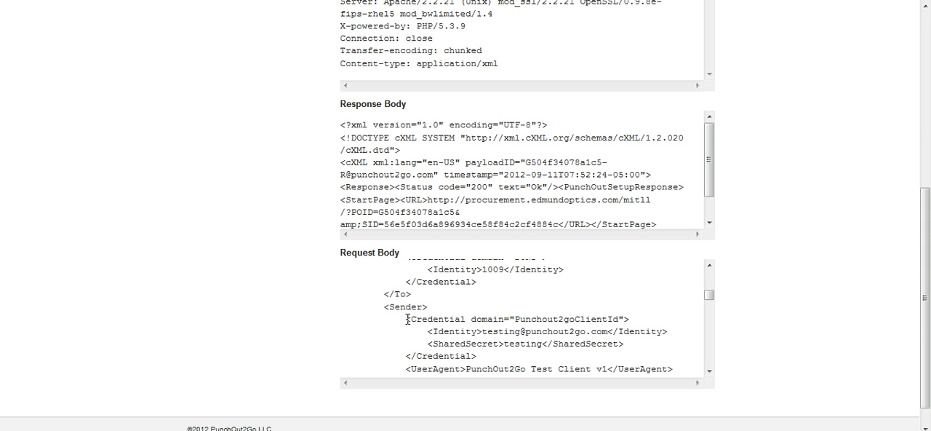
mouse_move(422, 324)
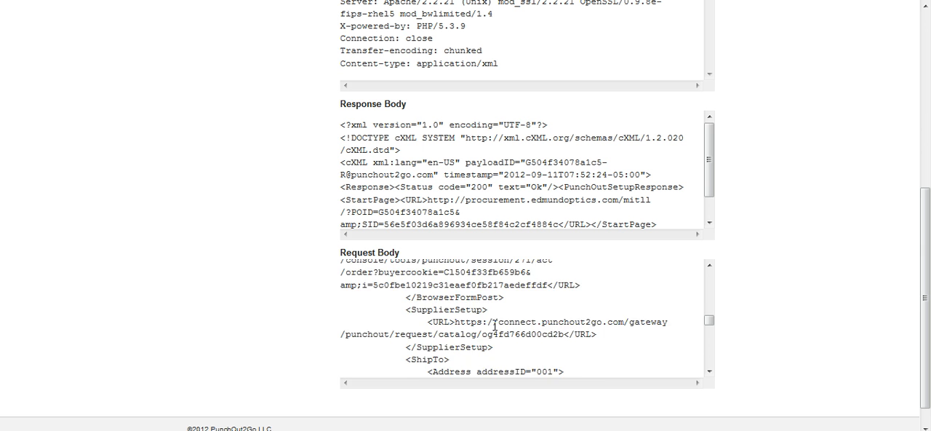
scroll(down, 3)
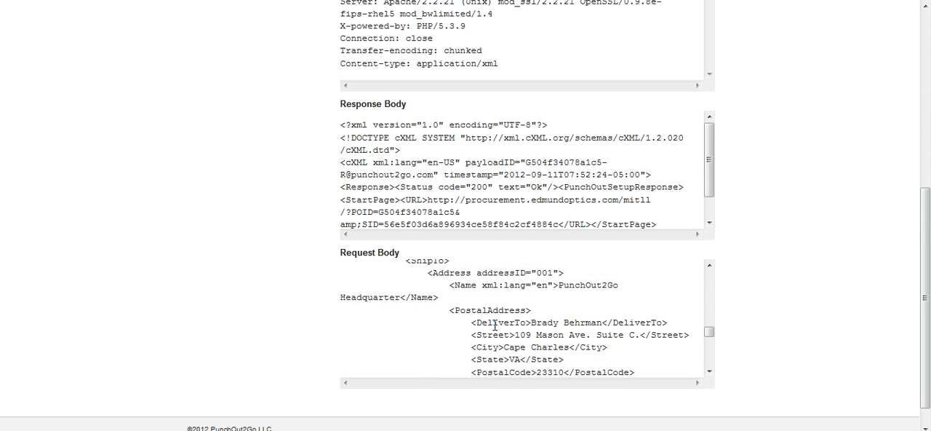
mouse_move(515, 334)
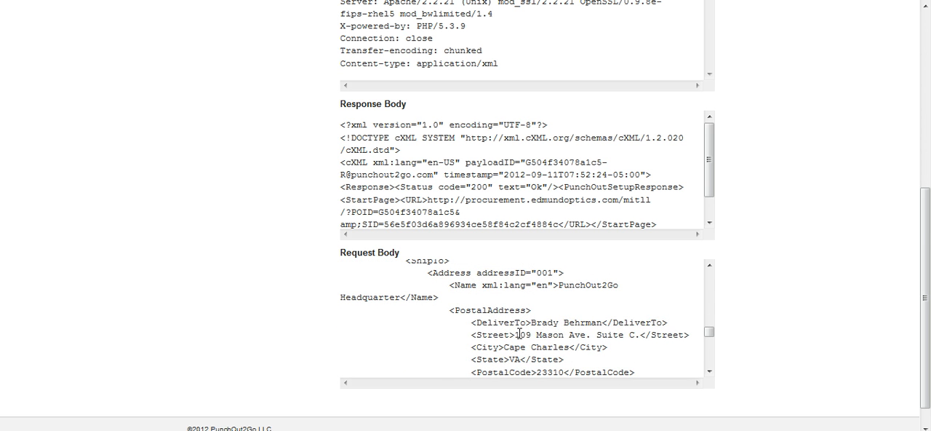
scroll(down, 3)
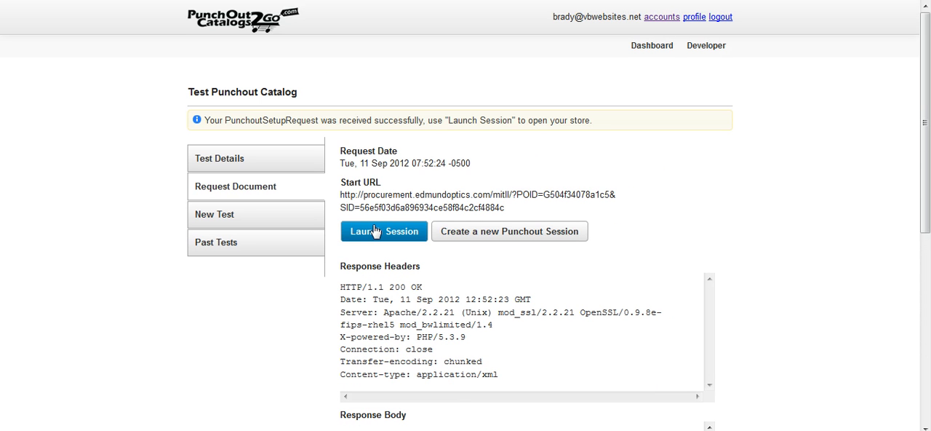
Step: Launch the store session and navigate Optics > Optical Filters to the 193 – 399nm Bandpass Interference Filters page
click(384, 231)
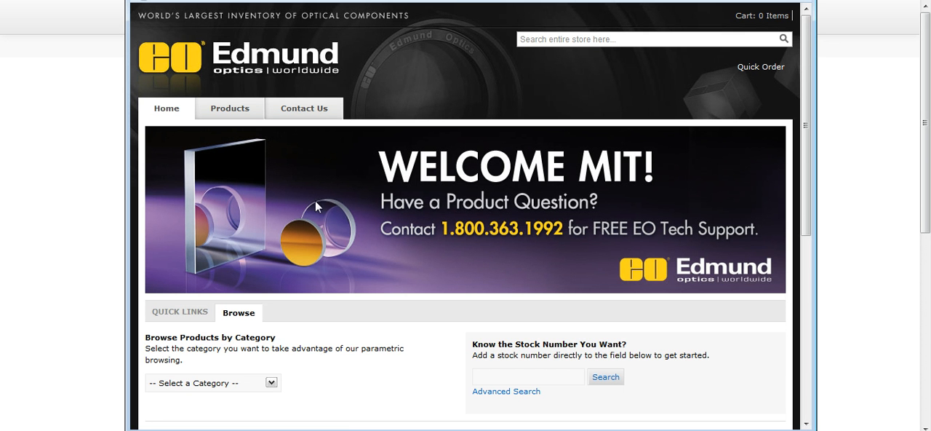
click(229, 108)
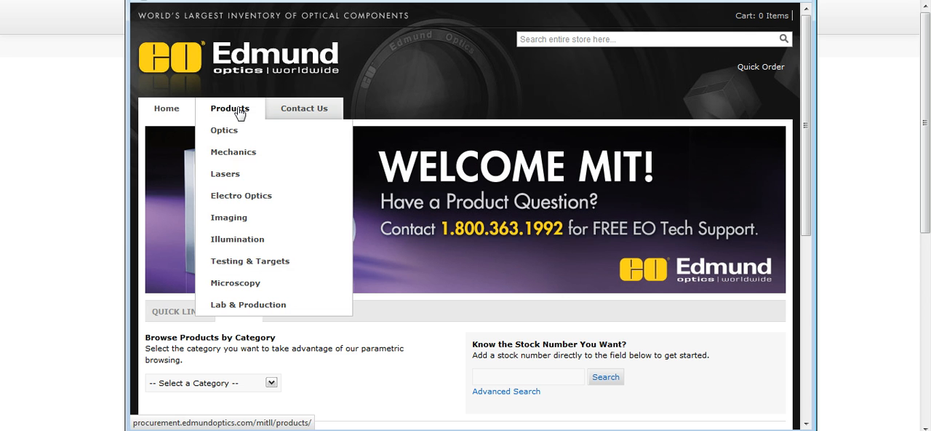
mouse_move(234, 137)
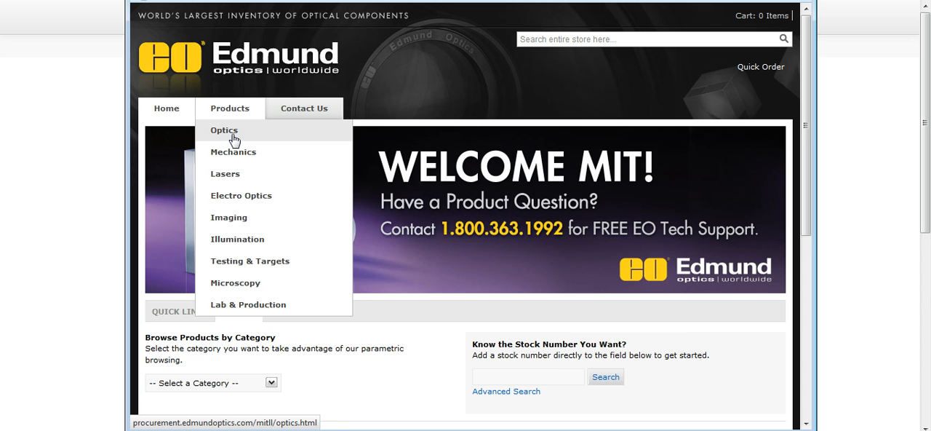
click(224, 129)
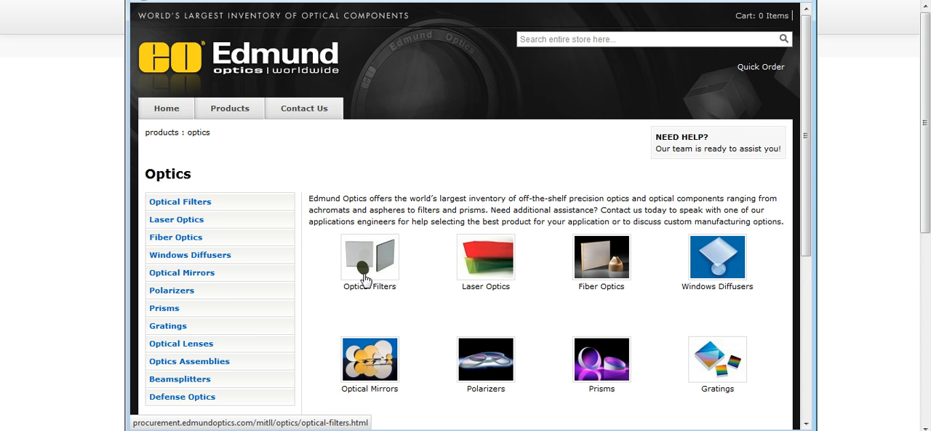
click(370, 259)
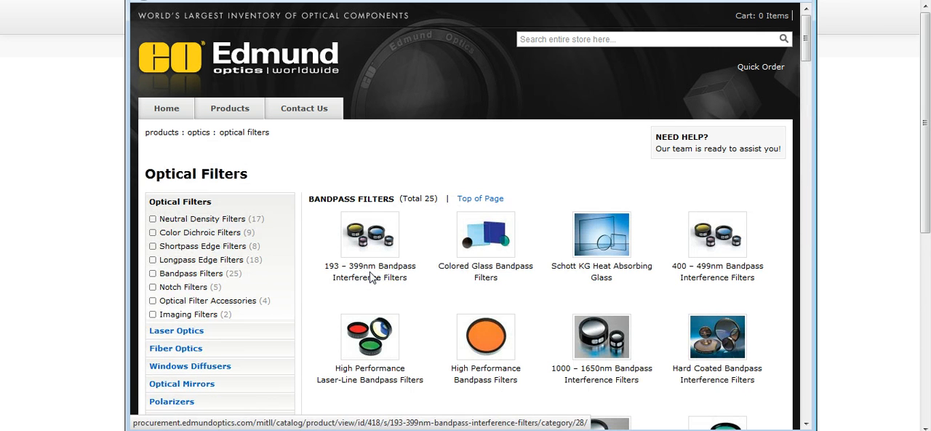
mouse_move(370, 282)
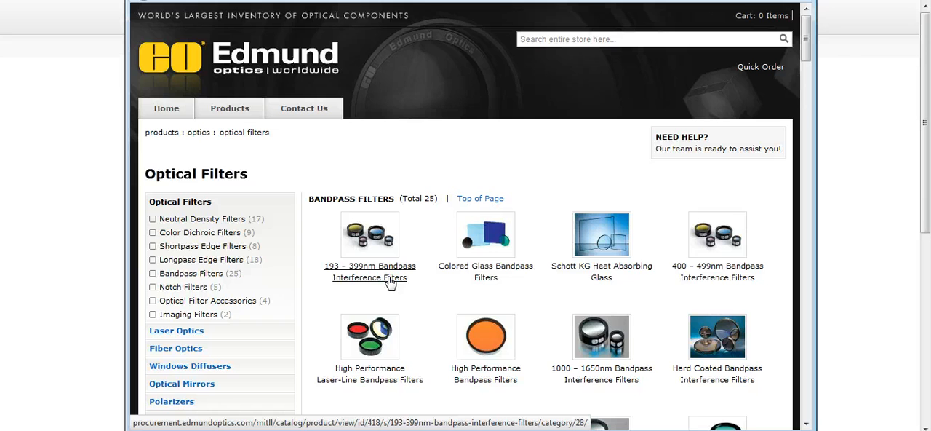
click(369, 271)
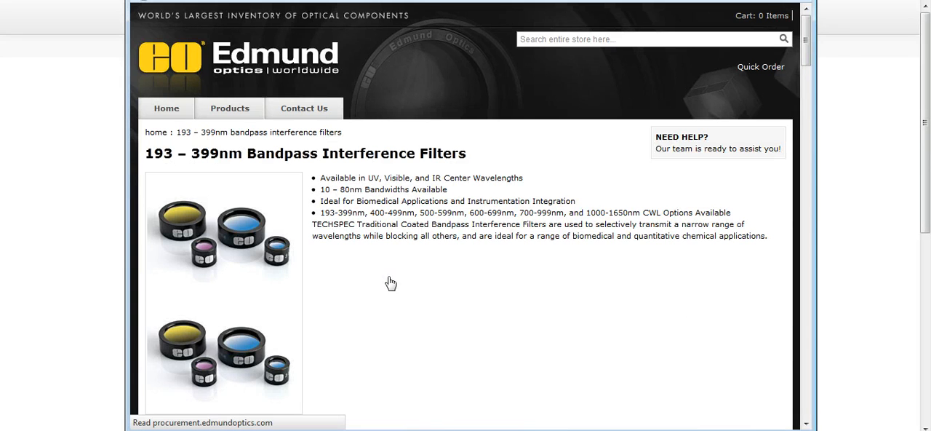
Step: Buy 20 of the NT67-732 filter, bringing the cart to $2,682.00
scroll(down, 3)
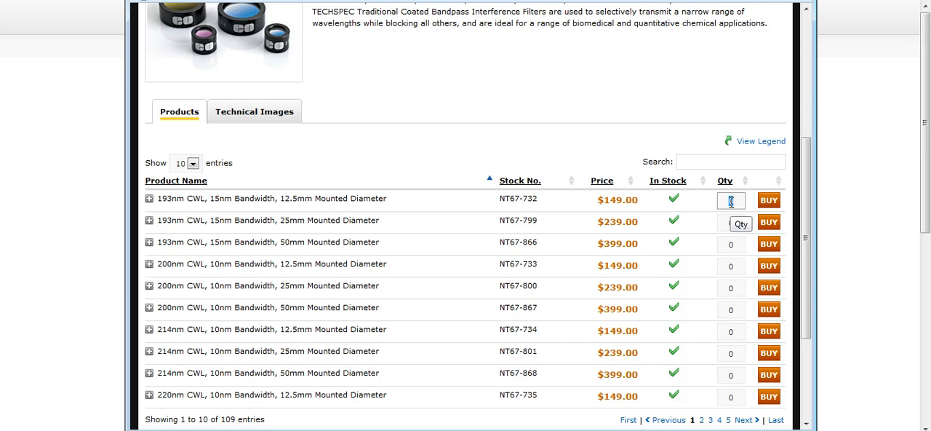
text(20)
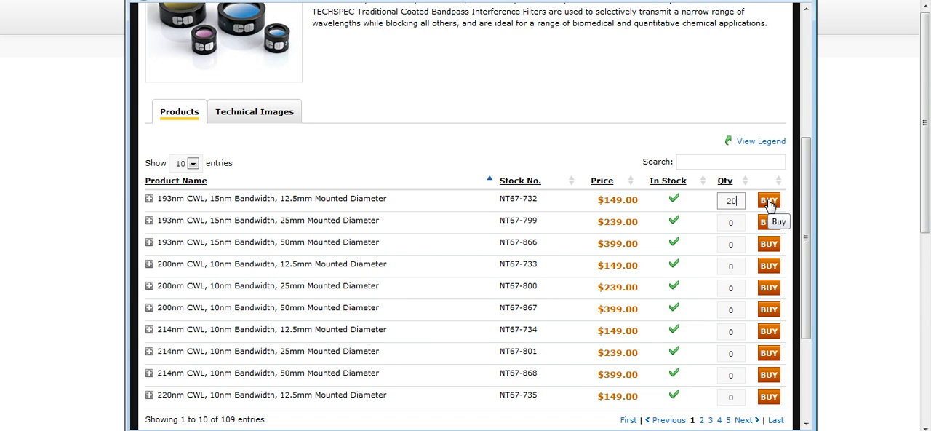
click(768, 201)
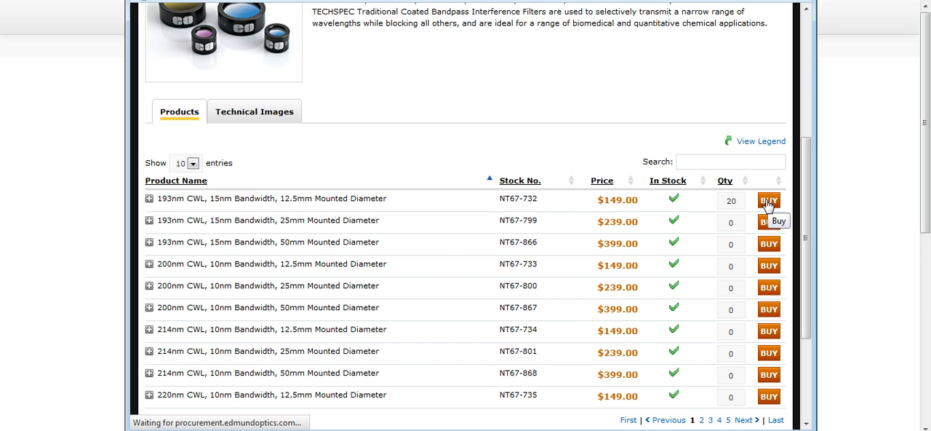
mouse_move(185, 168)
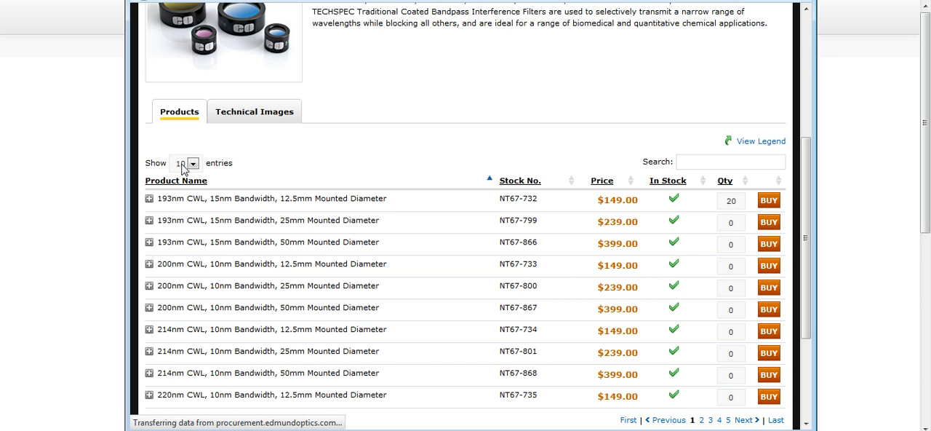
click(768, 199)
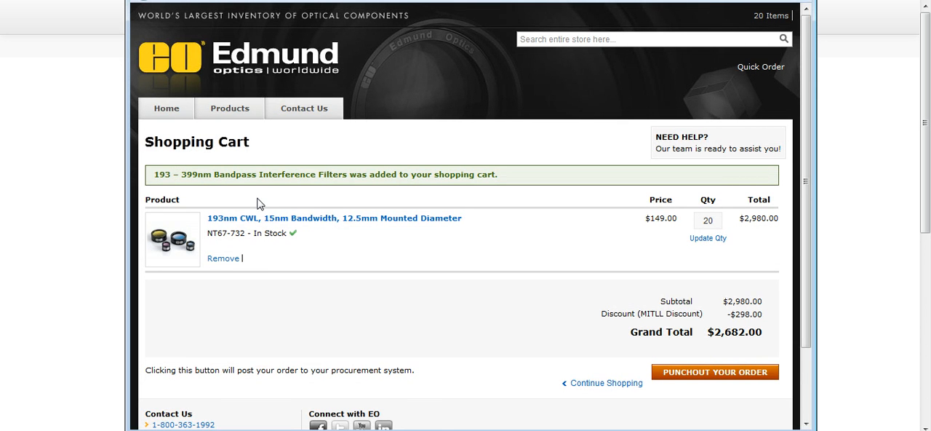
mouse_move(720, 396)
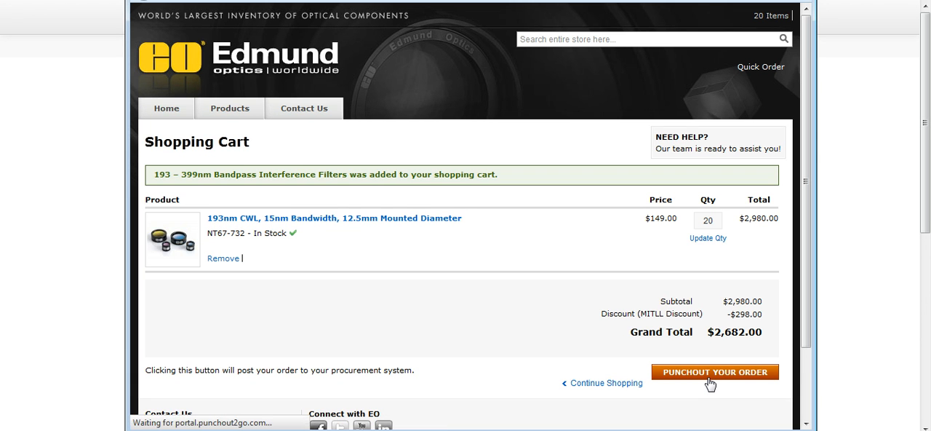
mouse_move(710, 384)
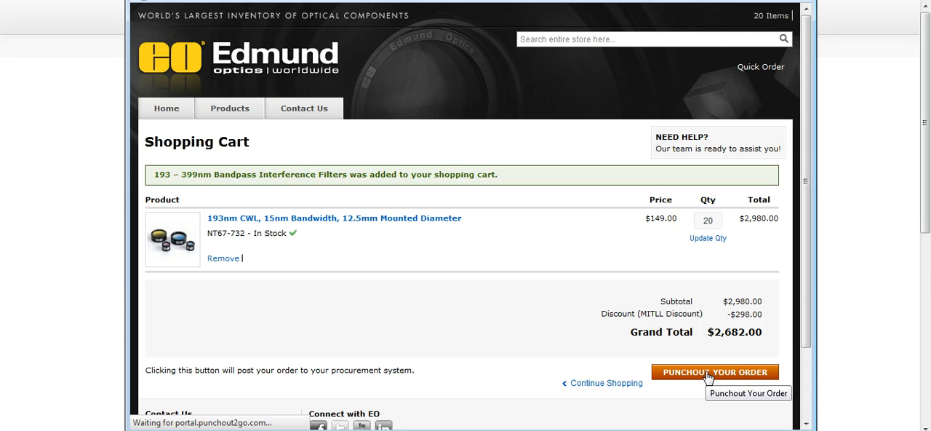
Step: Punch out the order, then view the returned Order Cart and its cXML order document
click(716, 371)
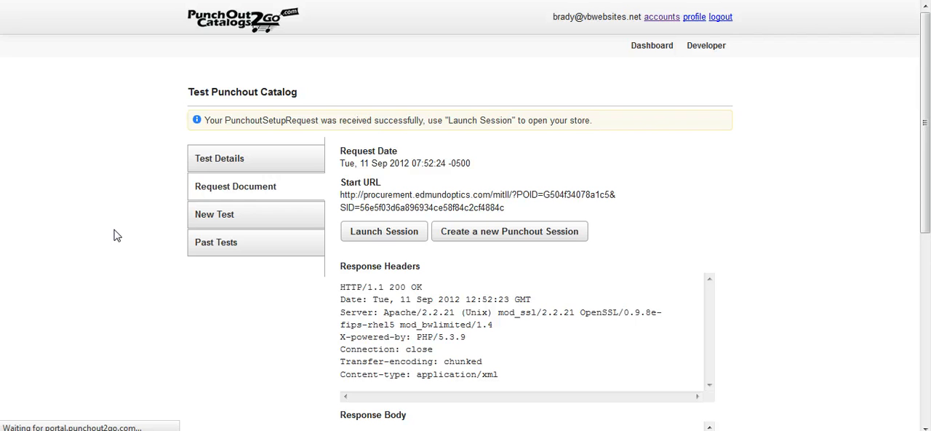
mouse_move(121, 221)
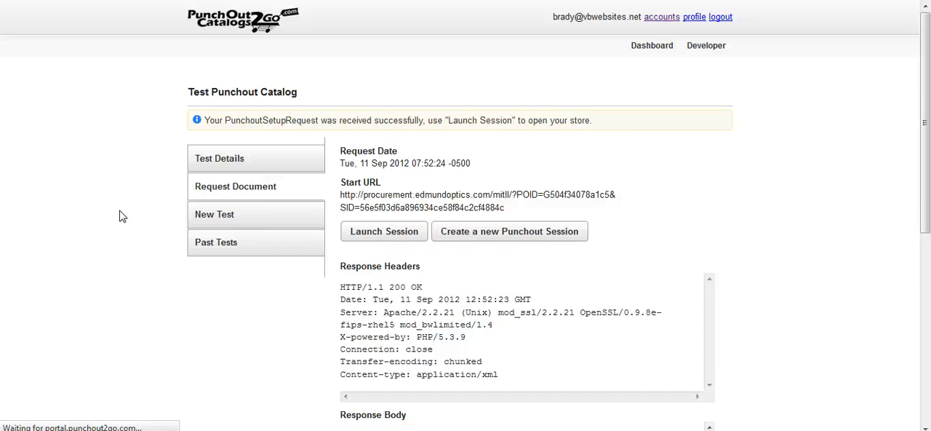
click(384, 231)
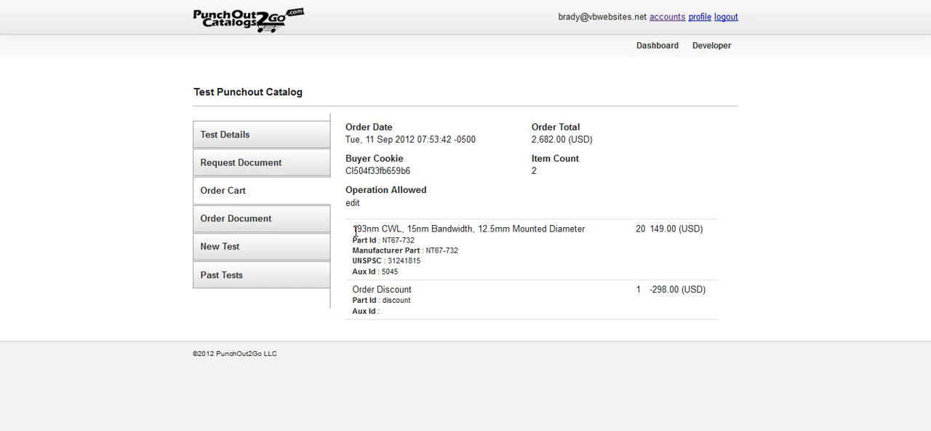
mouse_move(267, 231)
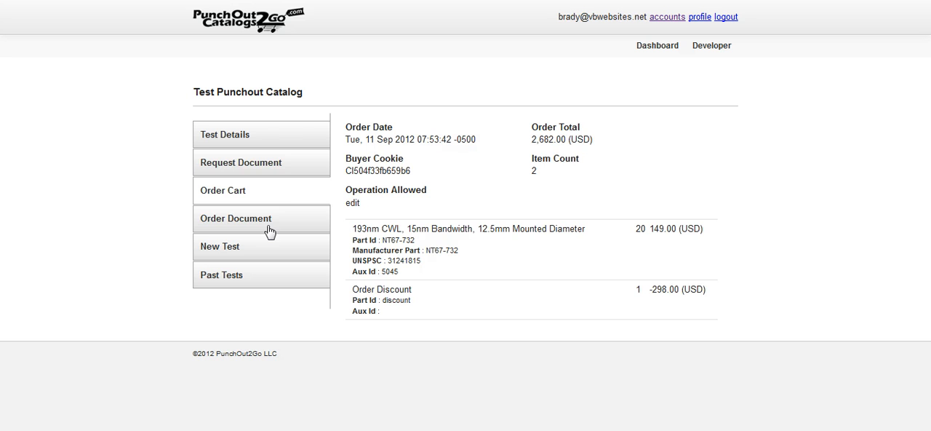
click(236, 218)
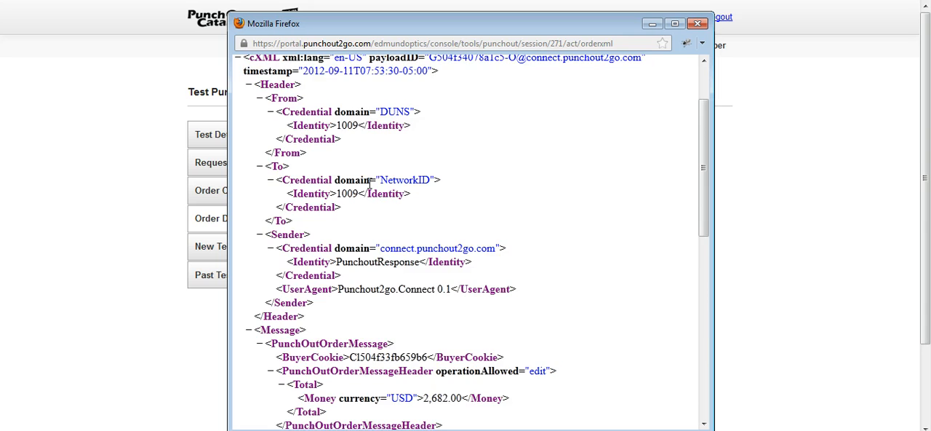
Step: Scroll through the cXML item and discount lines, then close the document window
scroll(down, 3)
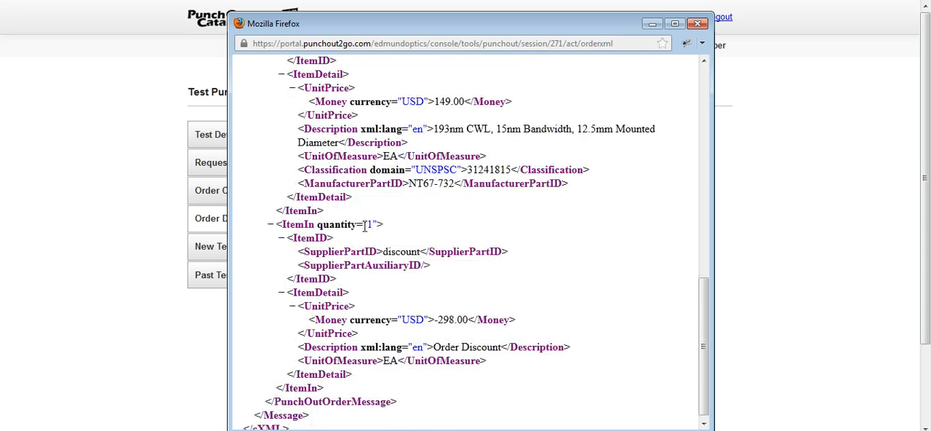
scroll(down, 3)
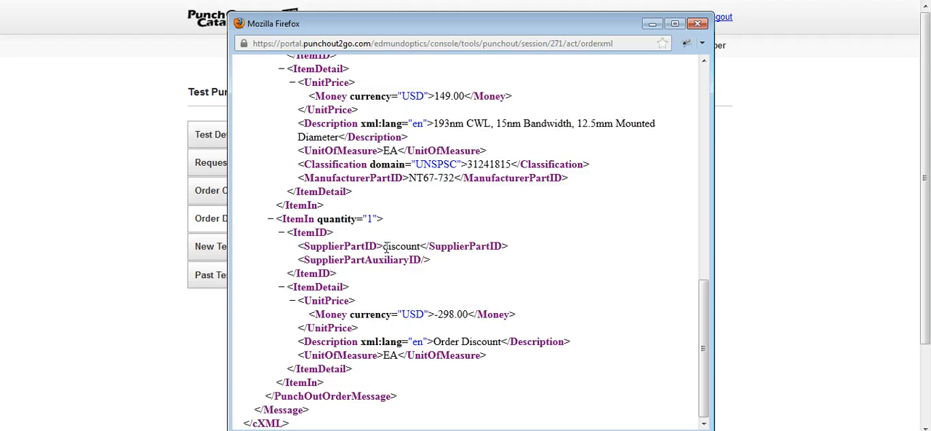
mouse_move(338, 218)
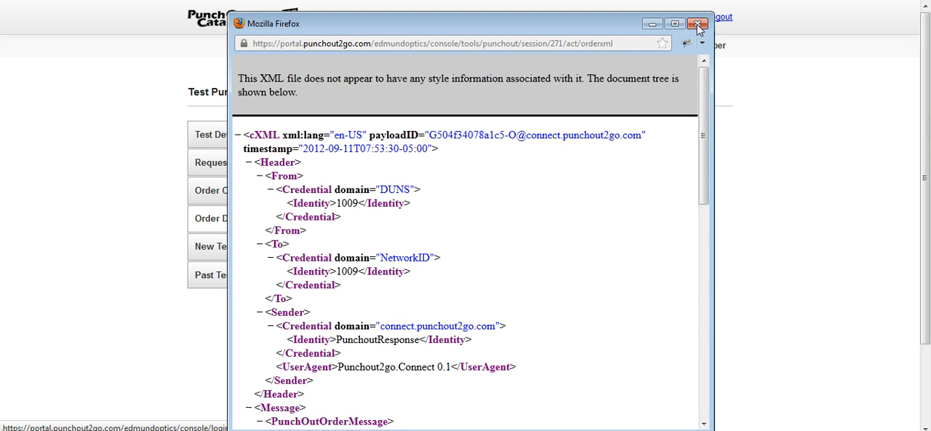
click(691, 23)
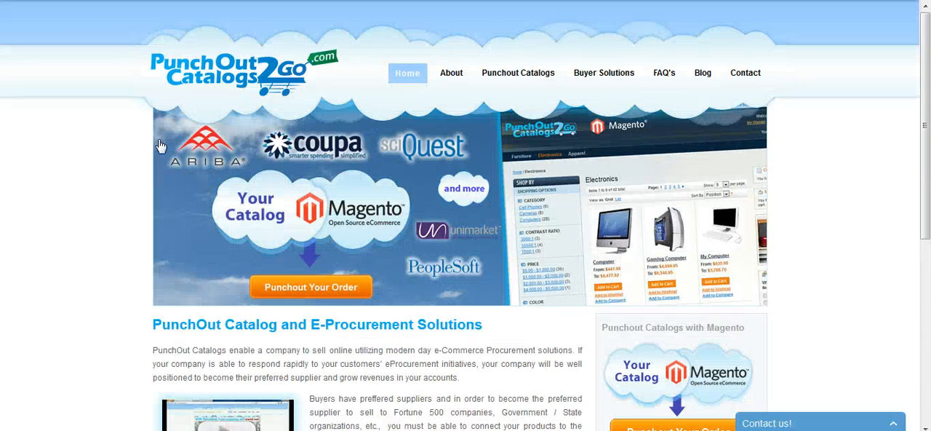
mouse_move(64, 335)
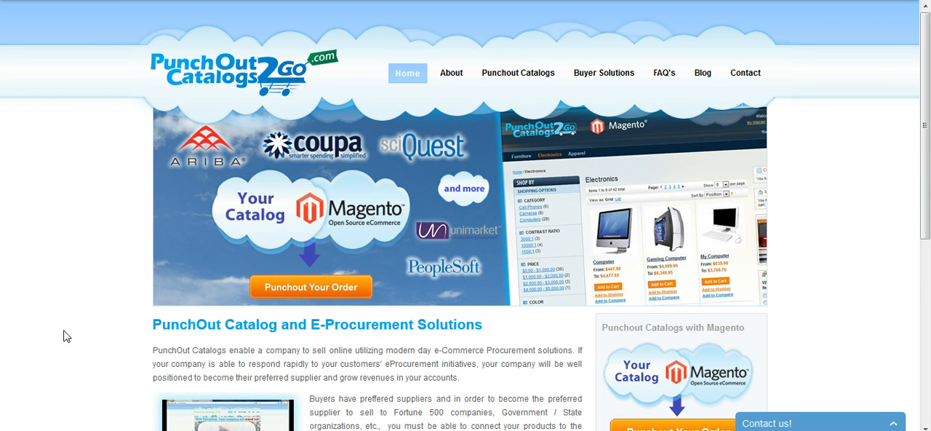